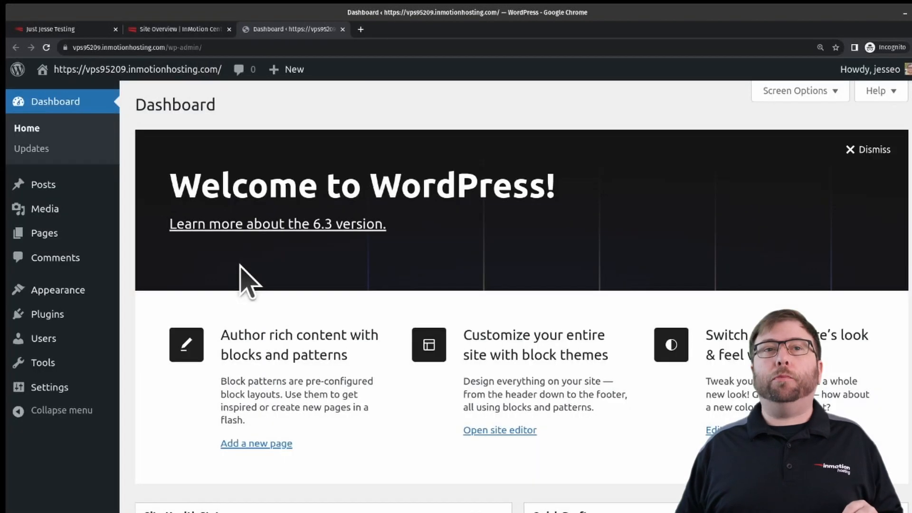
mouse_move(47, 313)
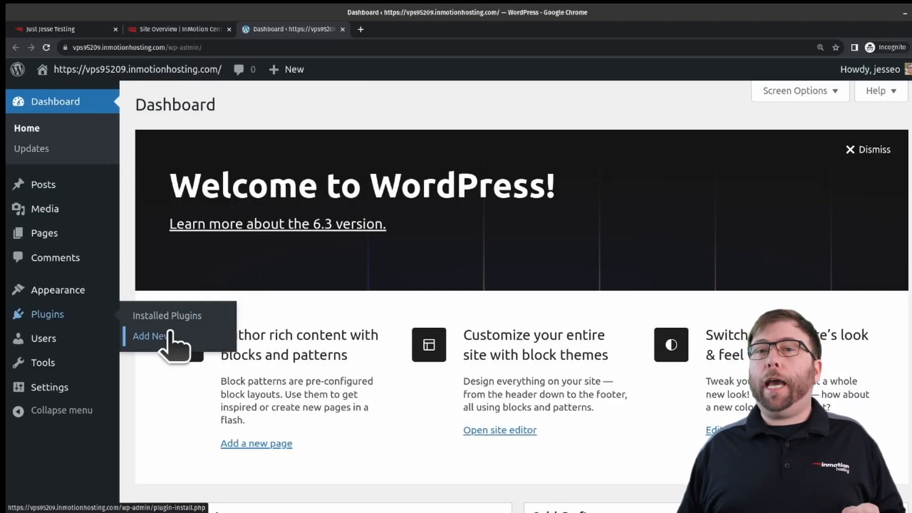
Search Add Plugins for 'total upkeep', then install and activate the Total Upkeep plugin.
left_click(150, 335)
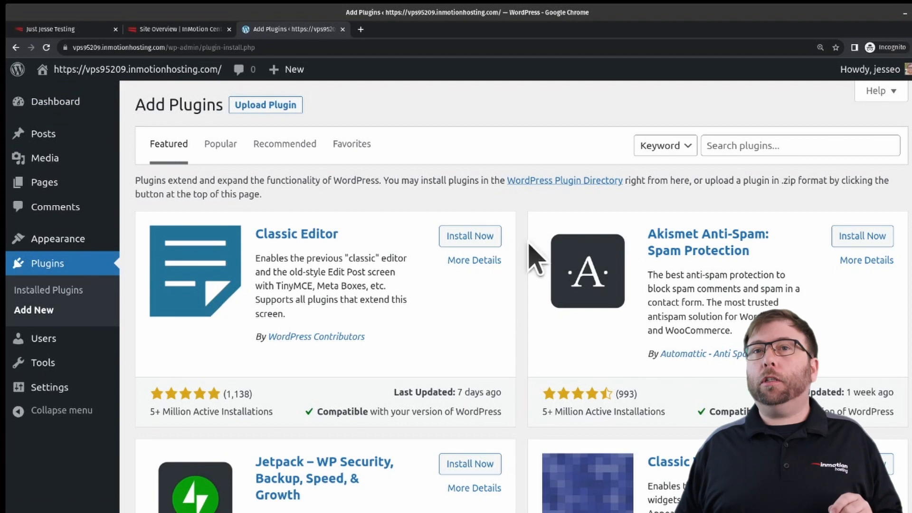
type("total upkeep")
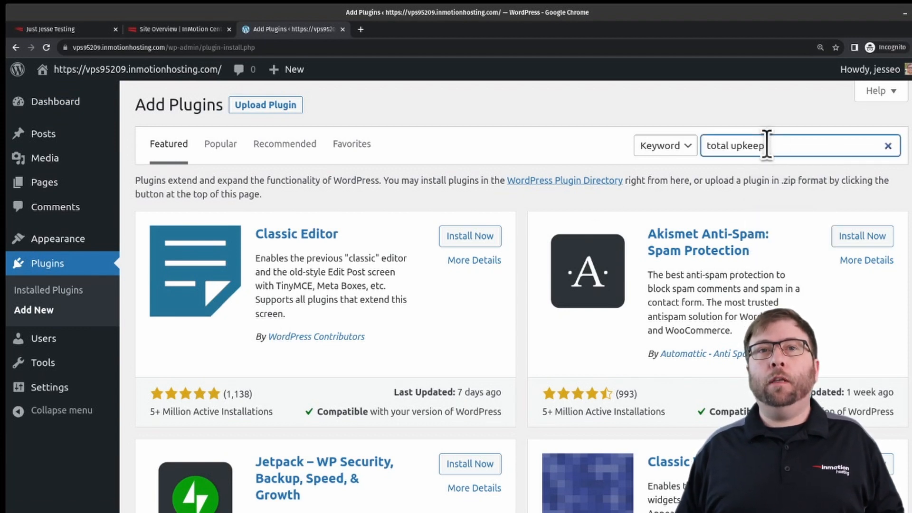
key("Enter")
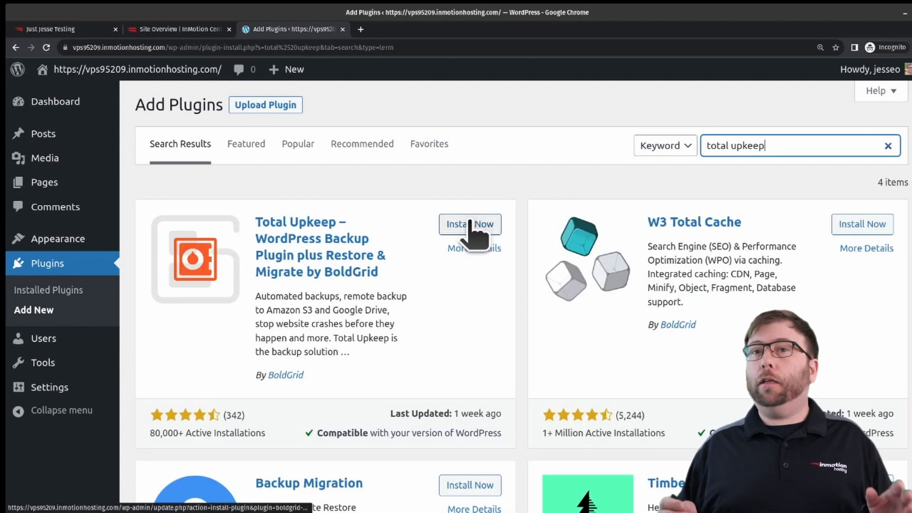
left_click(470, 224)
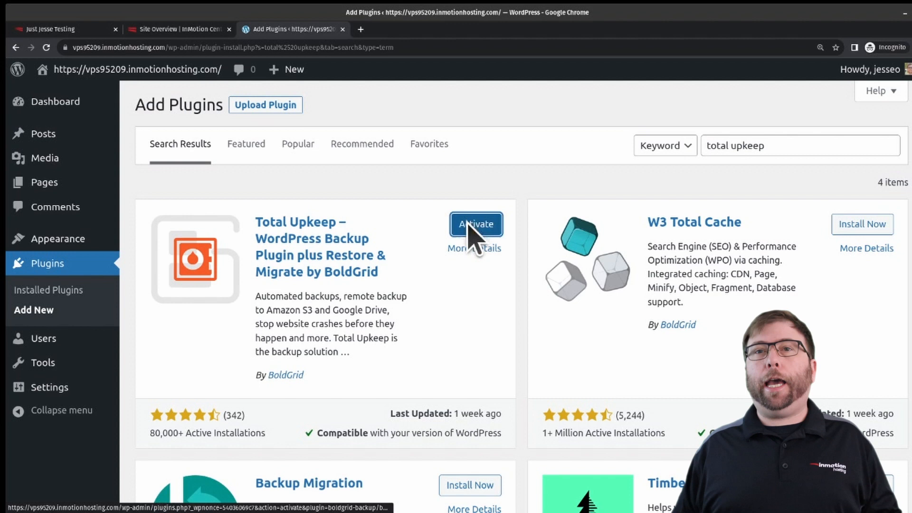
left_click(475, 224)
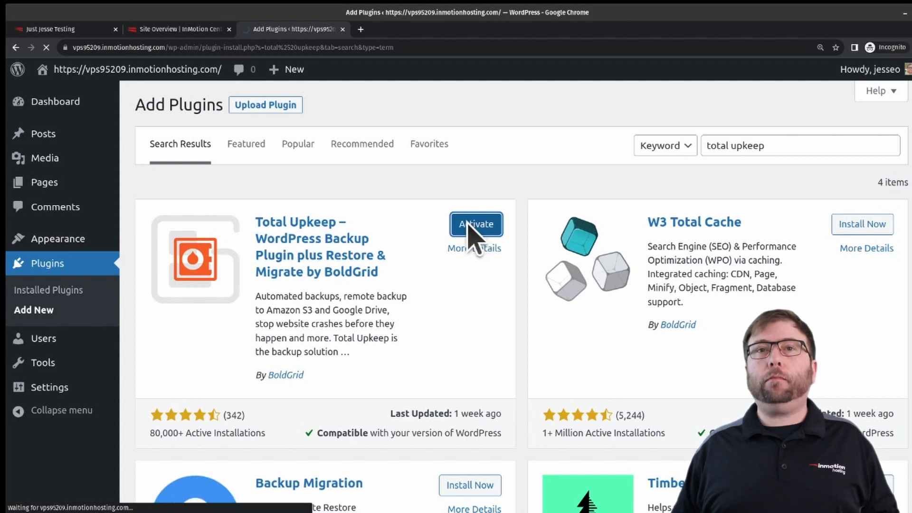
left_click(476, 224)
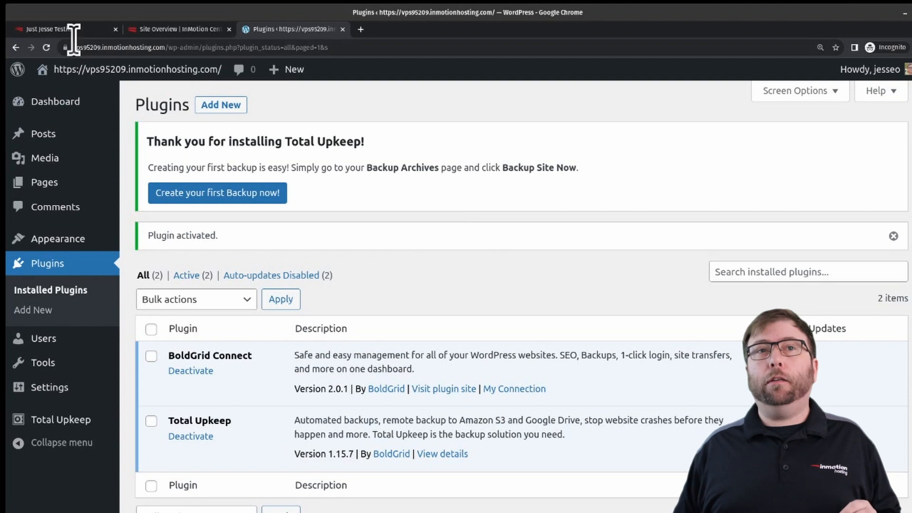
On the Just Jesse Testing source site, reach Total Upkeep's Backup Archives listing the 47.17 MB backup.
left_click(58, 30)
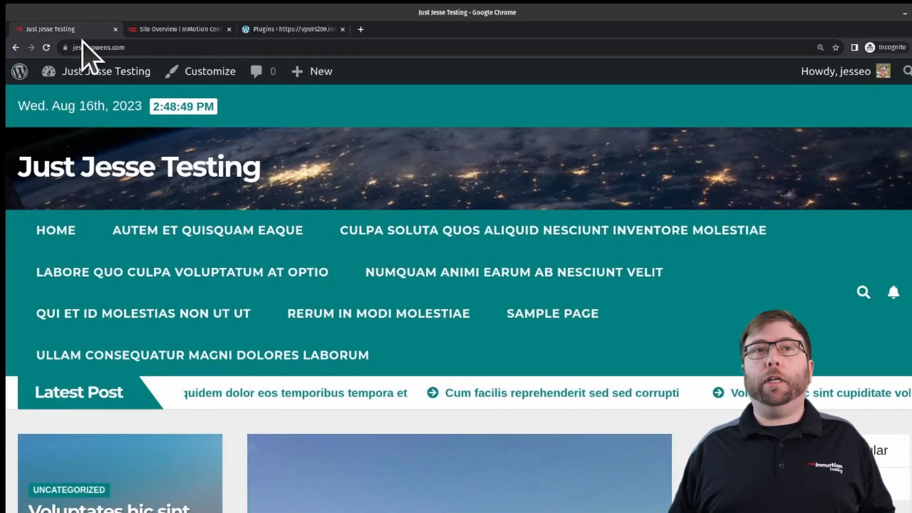
left_click(105, 72)
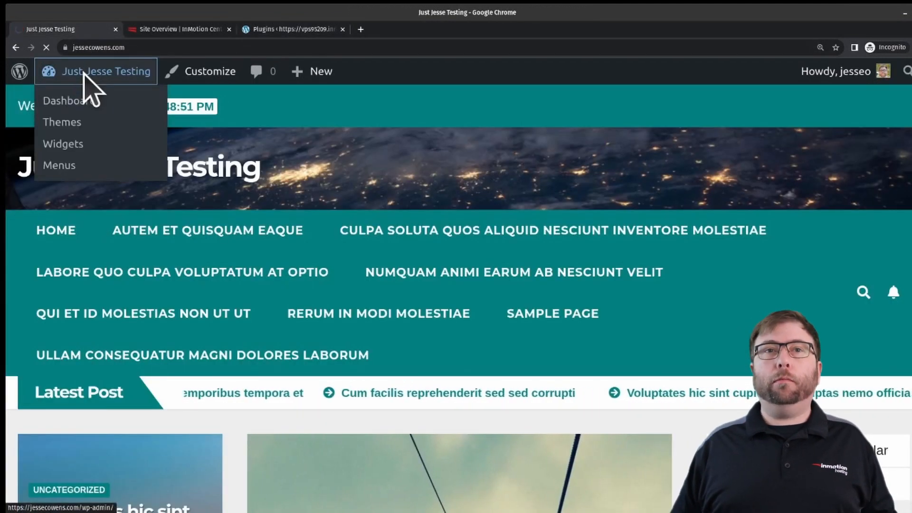
left_click(64, 100)
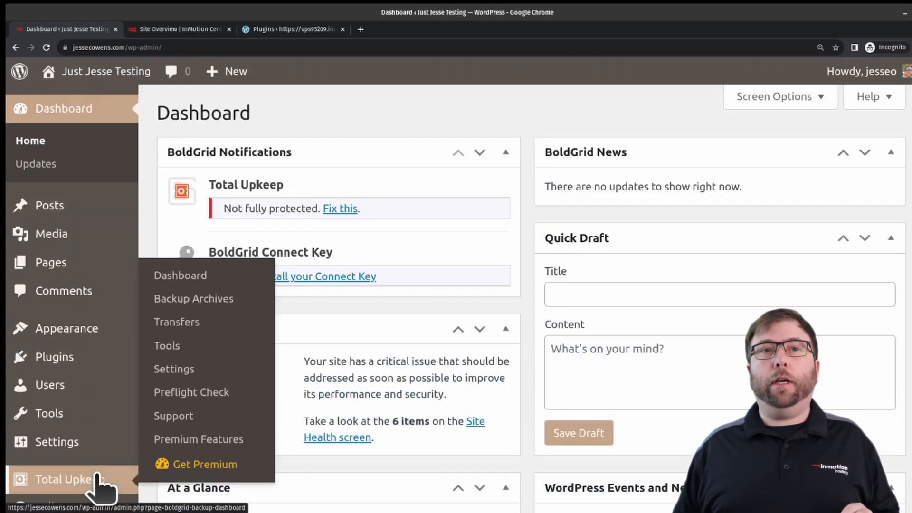
left_click(193, 298)
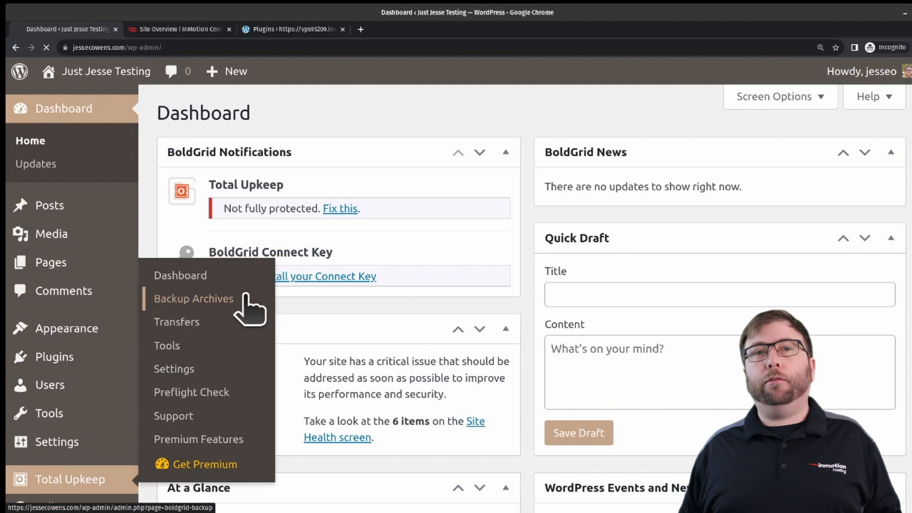
left_click(193, 298)
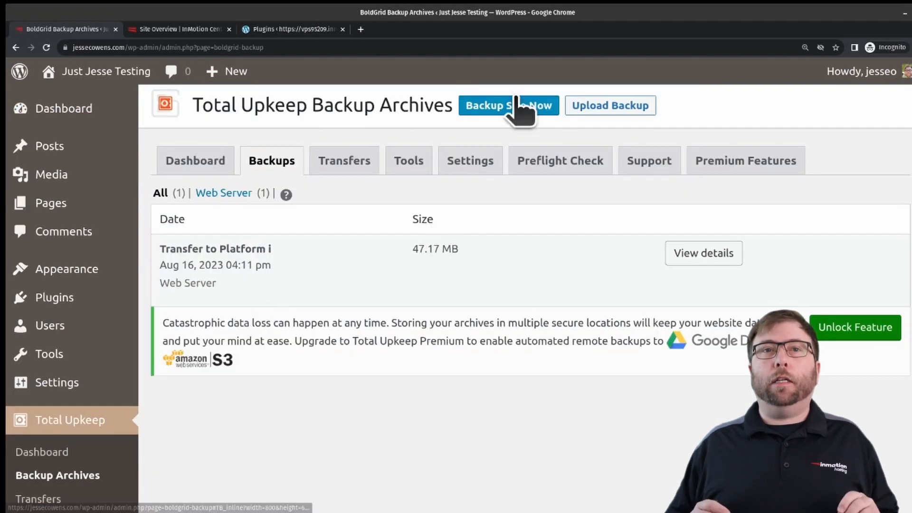
Run a new full files-and-database backup titled 'Transfer to Platform i'.
left_click(507, 106)
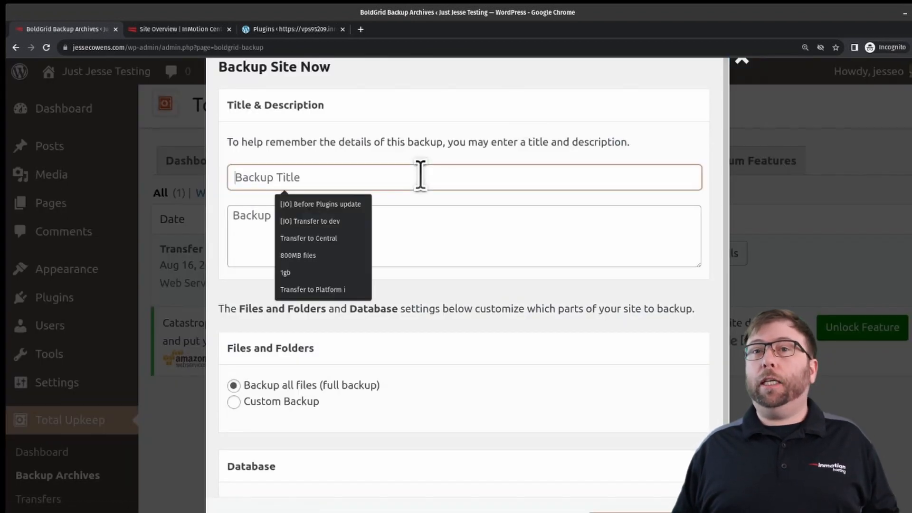
type("Transf")
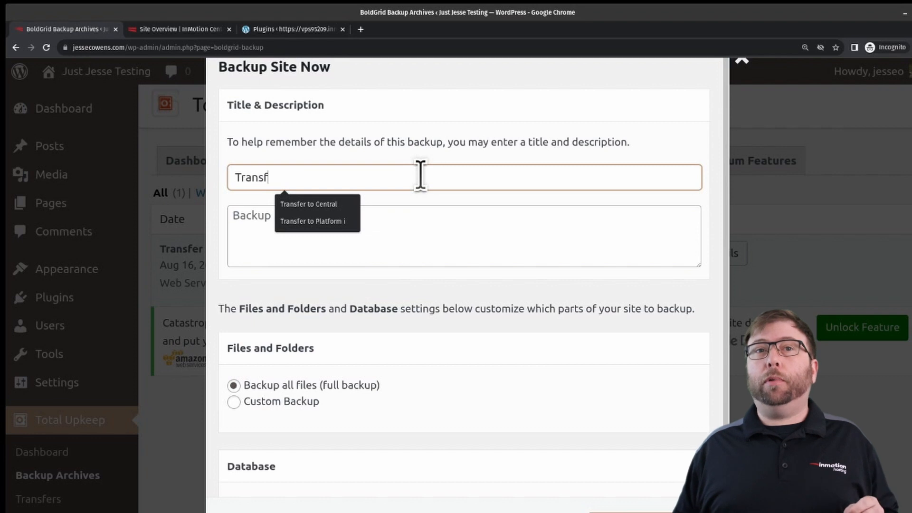
left_click(312, 222)
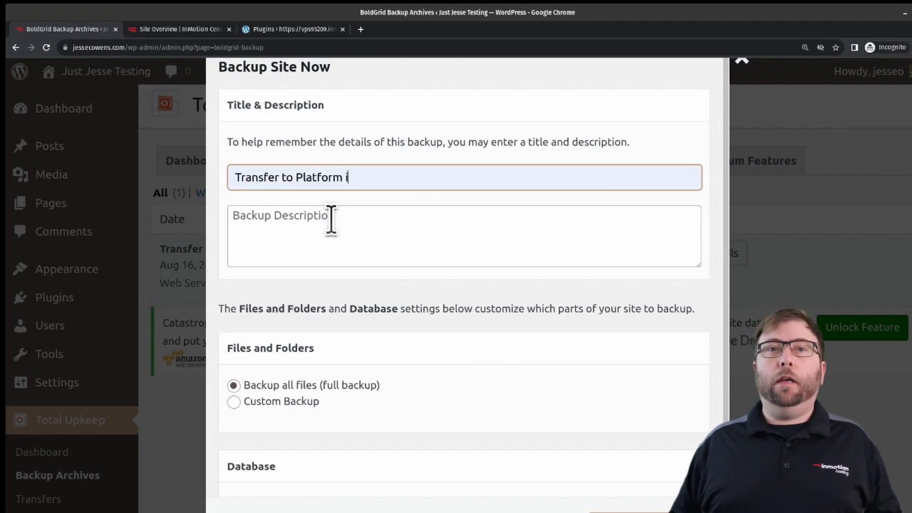
scroll("down", 3)
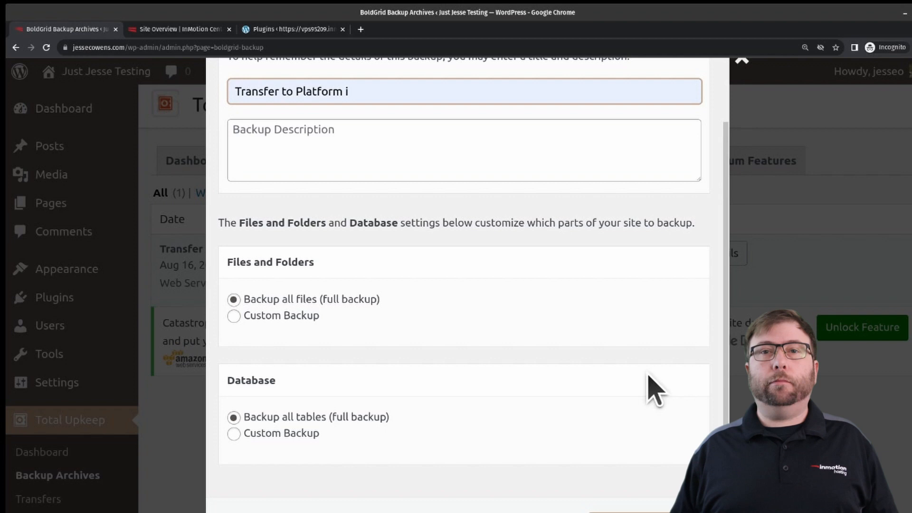
left_click(617, 490)
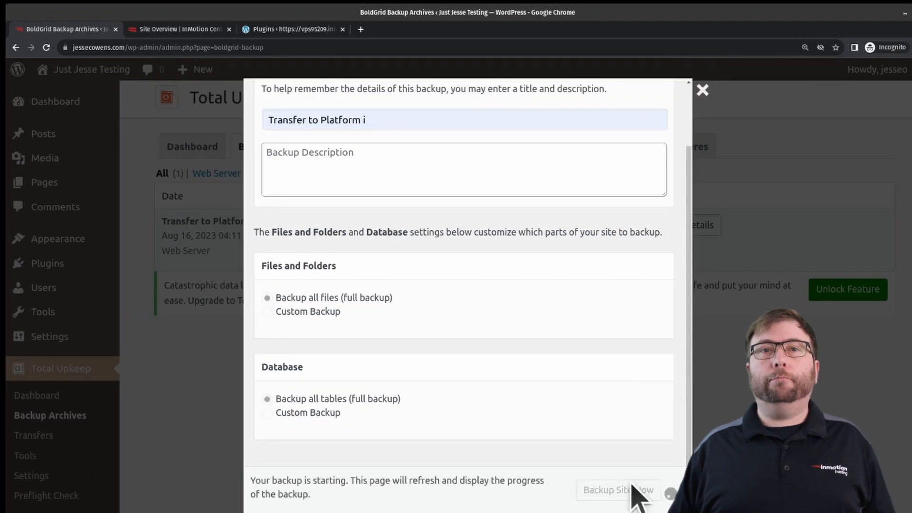
left_click(617, 490)
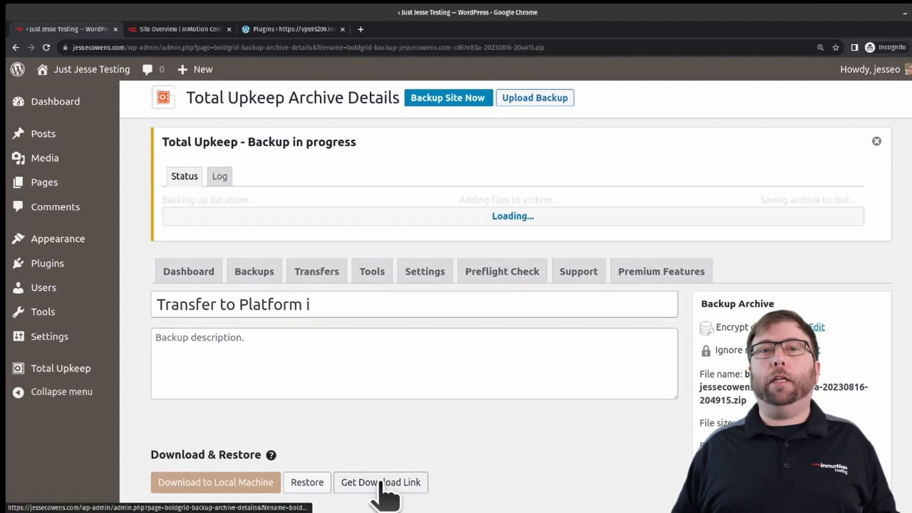
Get and copy the backup's download link, then switch to the Platform i site.
left_click(380, 483)
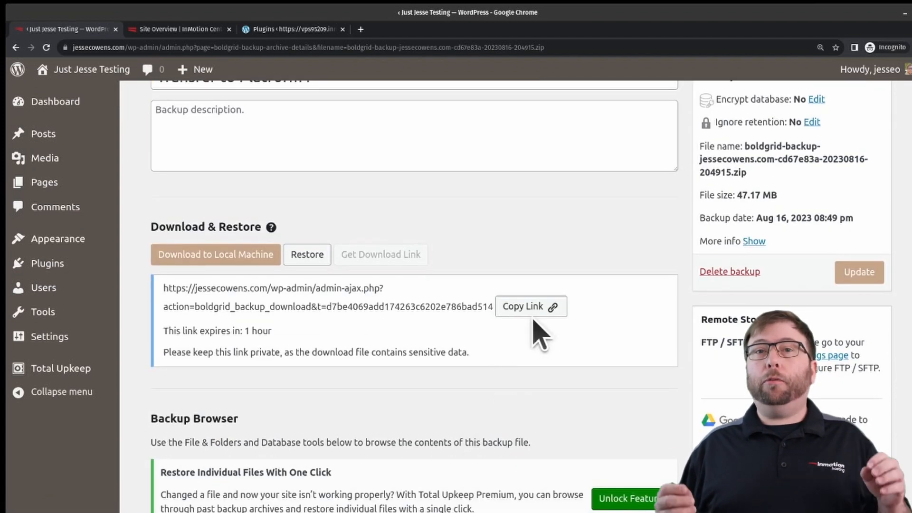
left_click(530, 307)
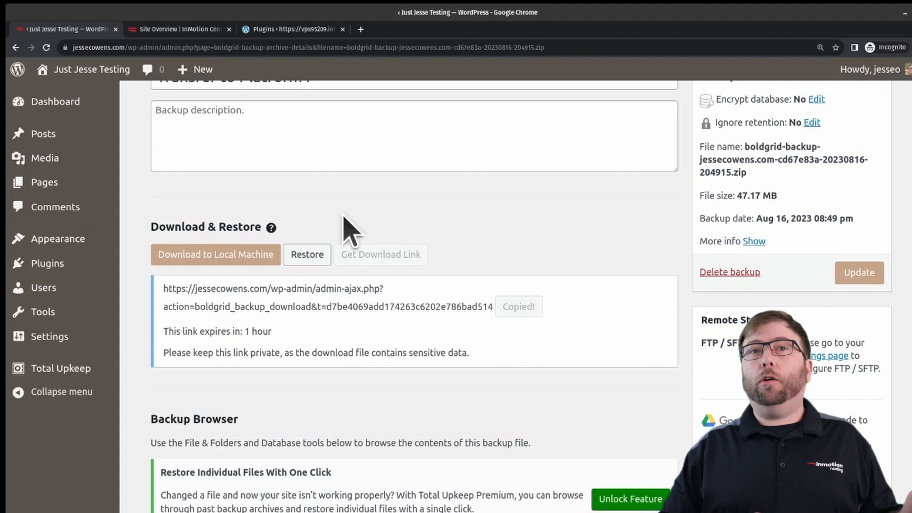
left_click(291, 29)
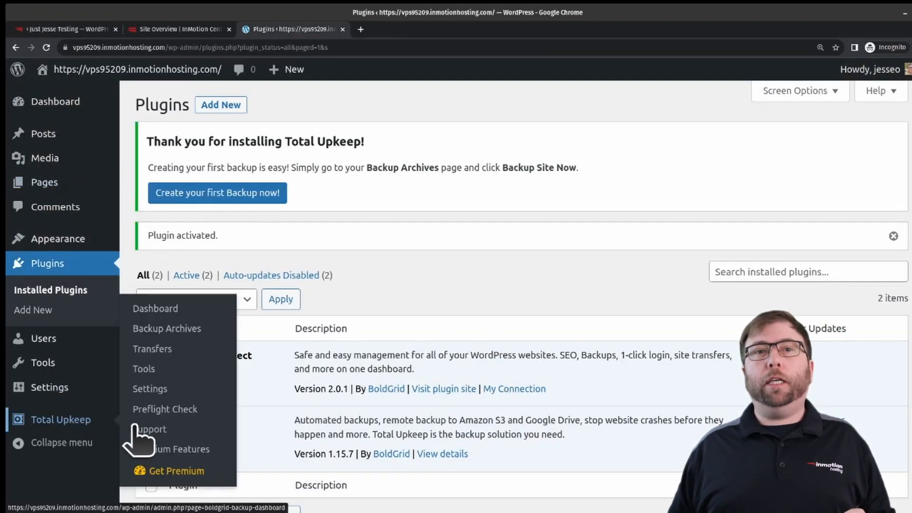
mouse_move(152, 348)
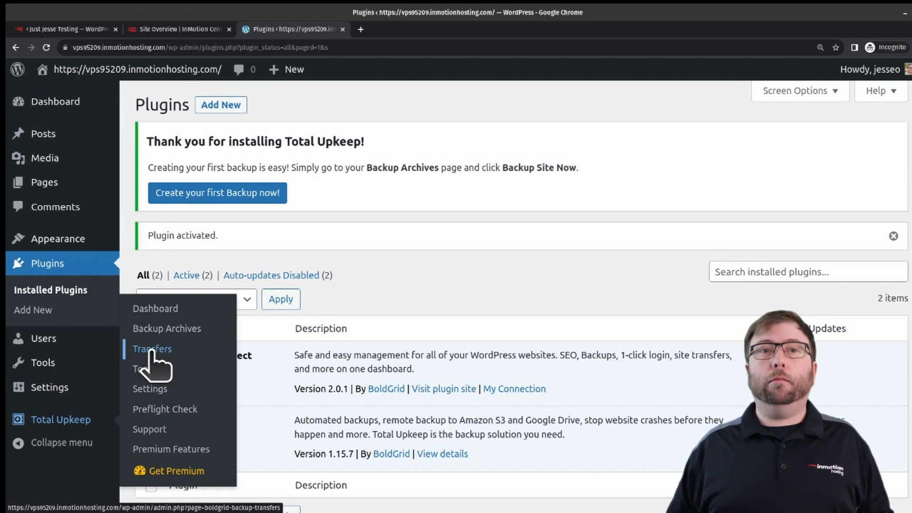
In Transfers > Destination, upload the pasted download link and restore this site from that archive.
left_click(152, 349)
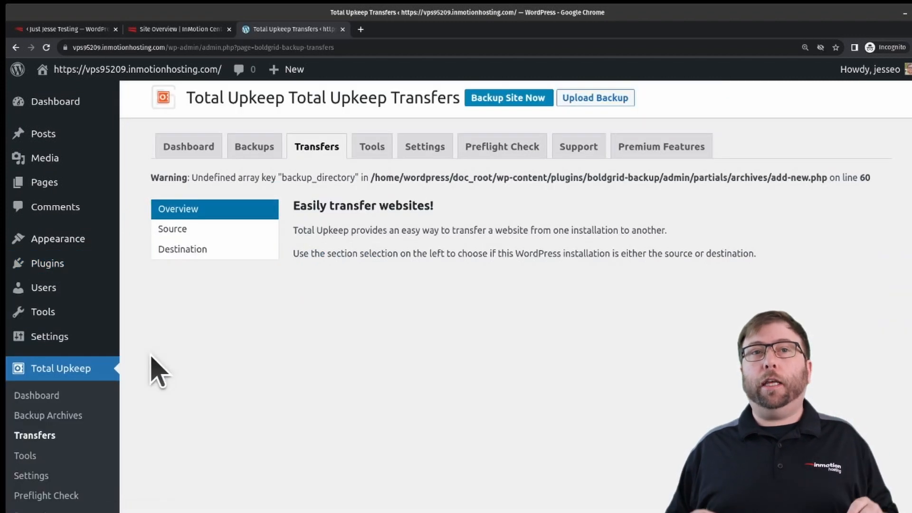
left_click(182, 248)
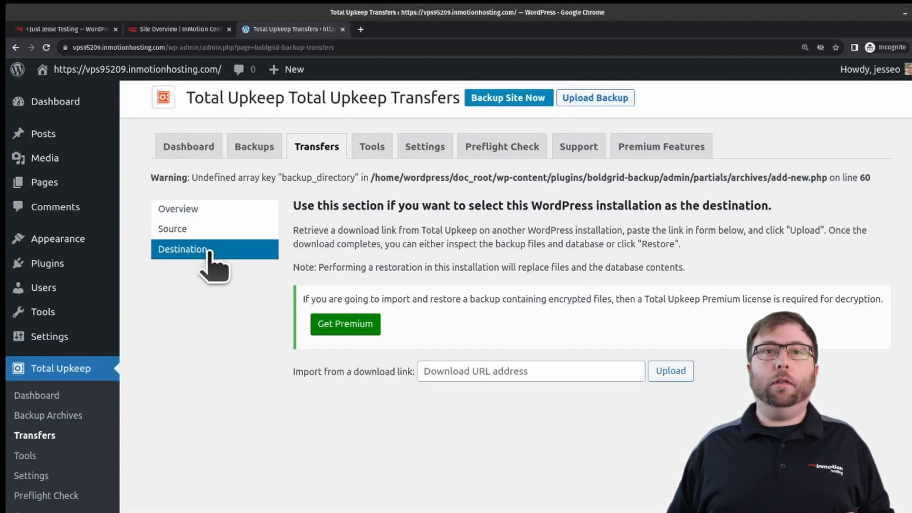
type("load&t=d7be069add174263c6202e786bad514")
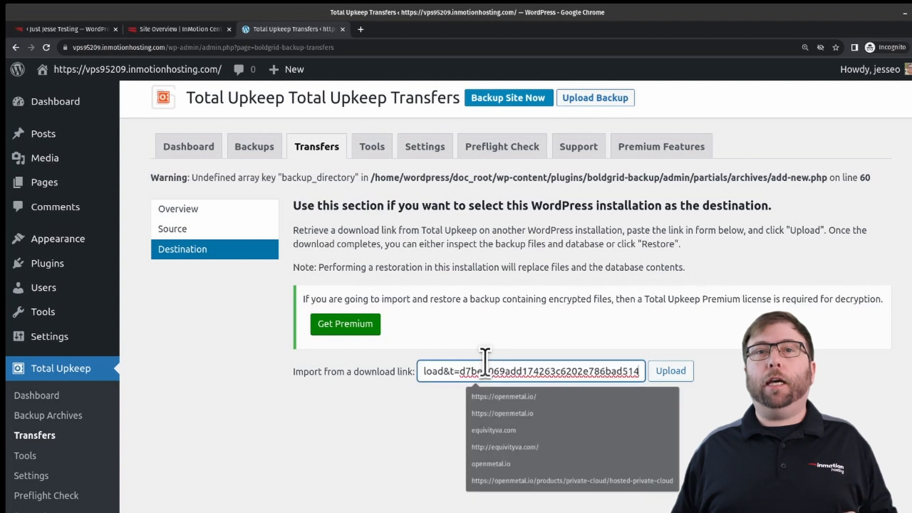
left_click(670, 370)
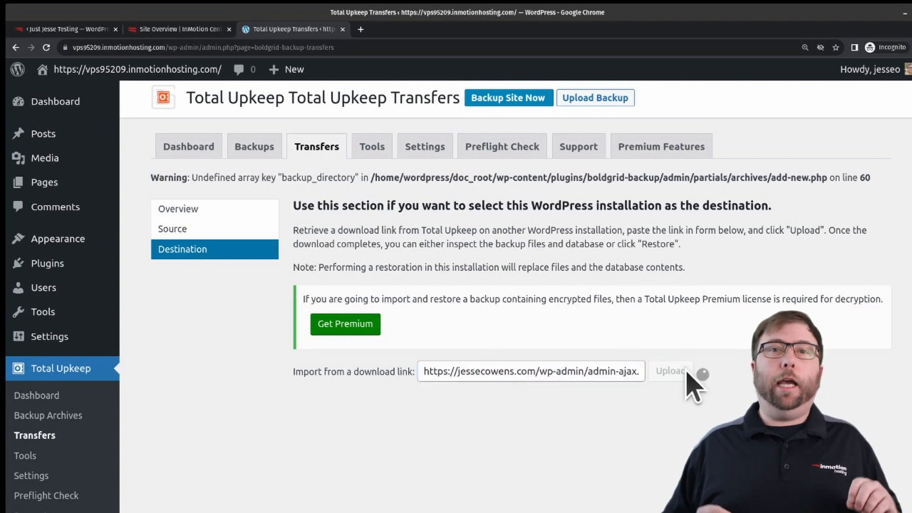
left_click(669, 370)
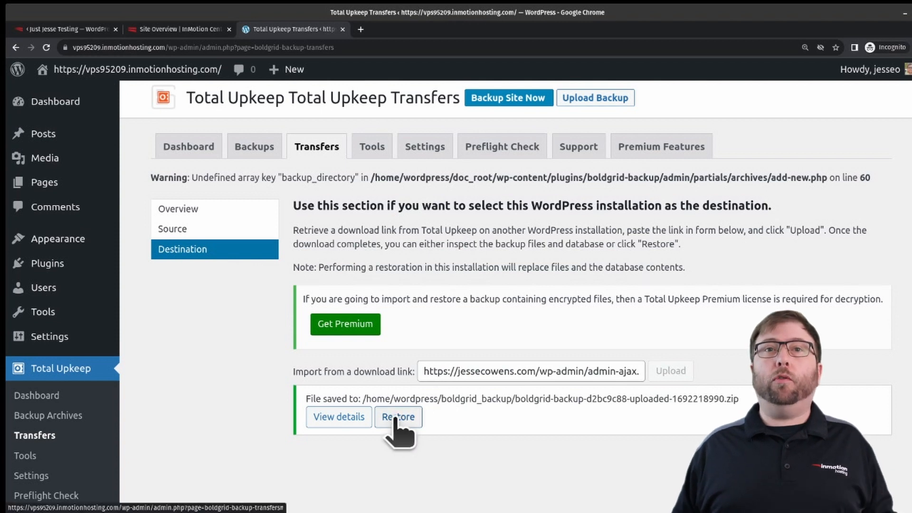
left_click(398, 417)
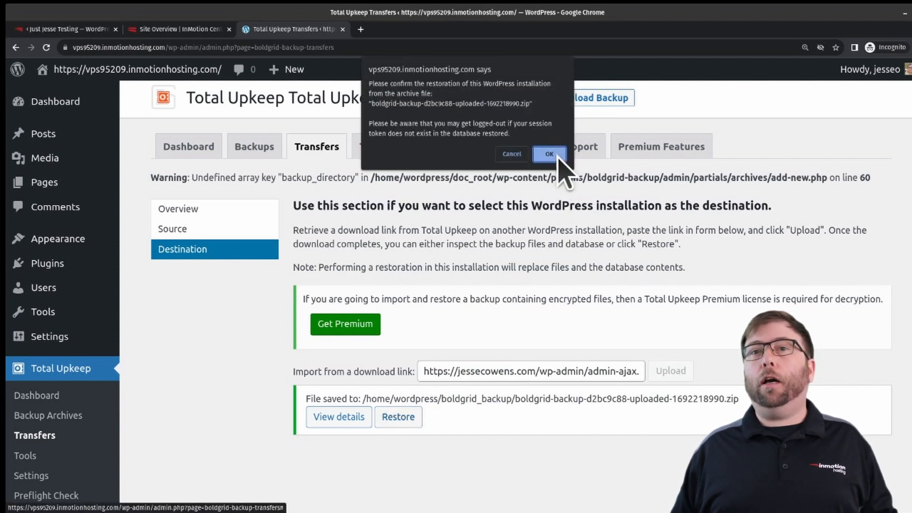
left_click(549, 154)
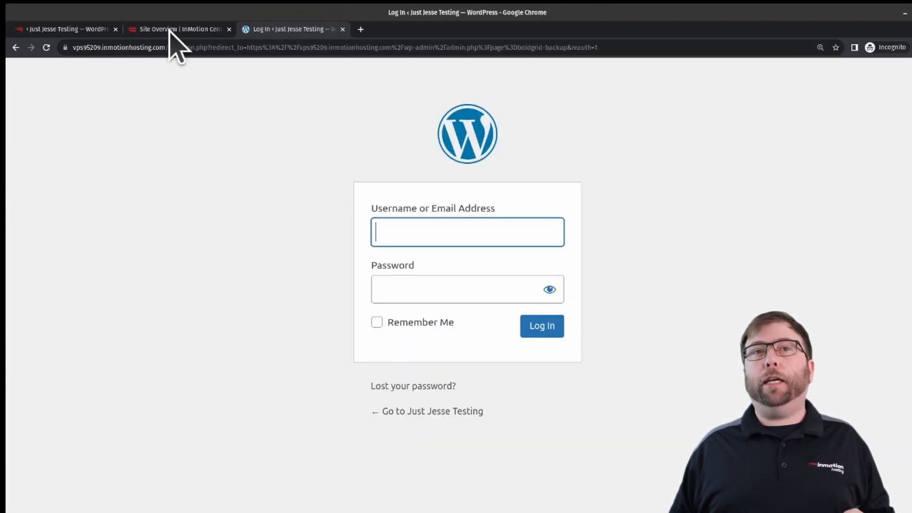
Reload the Central overview, run Fix It For Me to repair the connection, then reopen Overview and WP Admin.
left_click(178, 30)
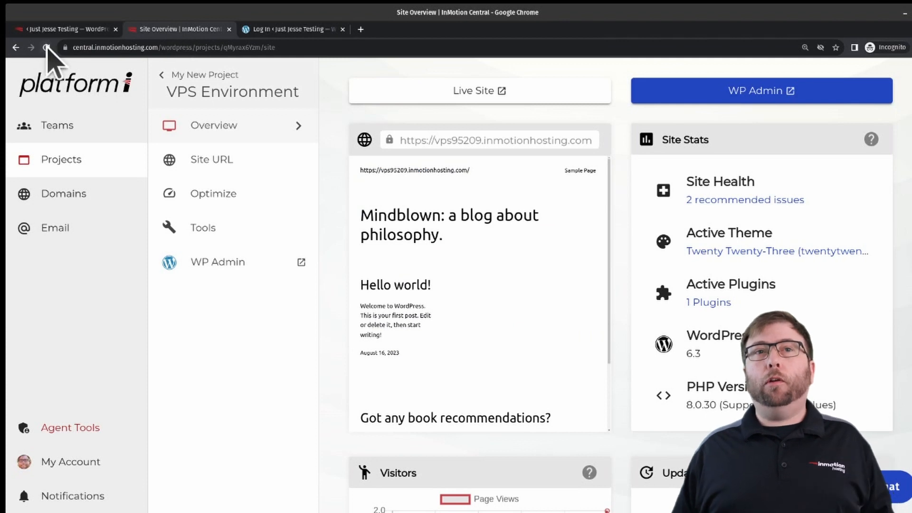
left_click(47, 48)
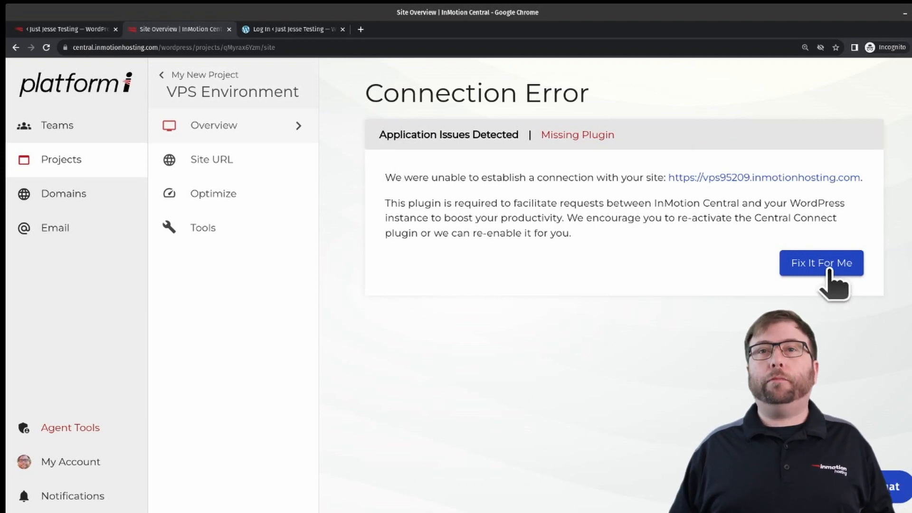
left_click(821, 262)
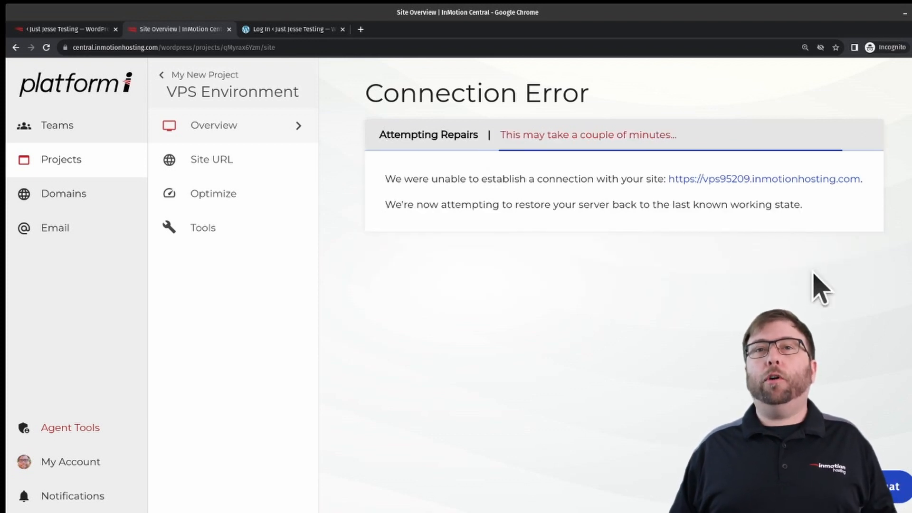
mouse_move(704, 262)
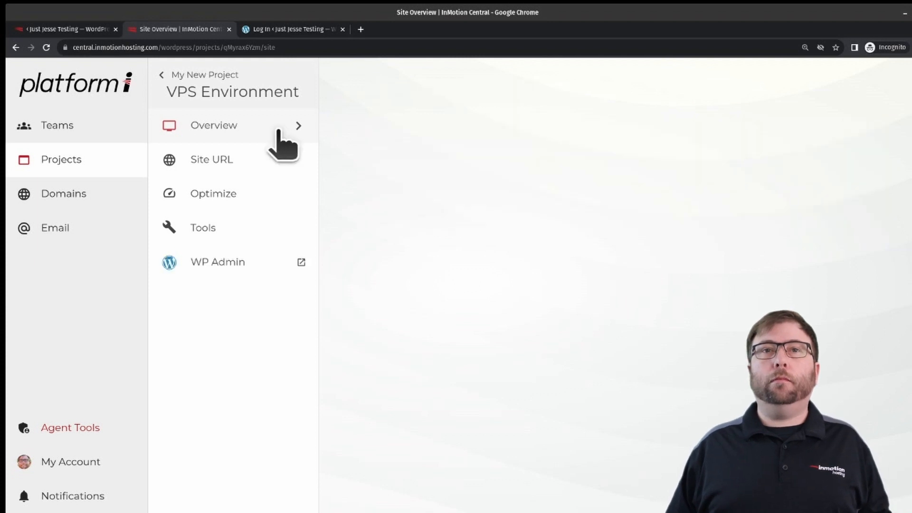
left_click(214, 126)
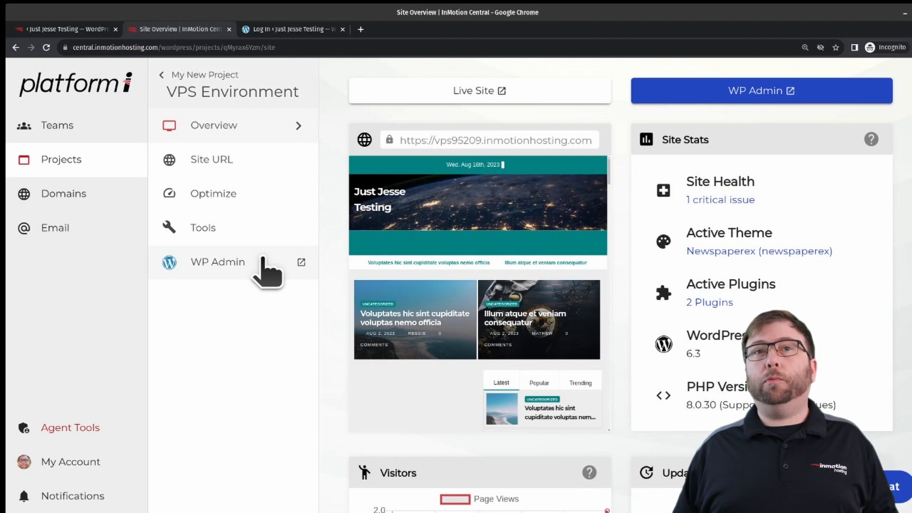
left_click(216, 262)
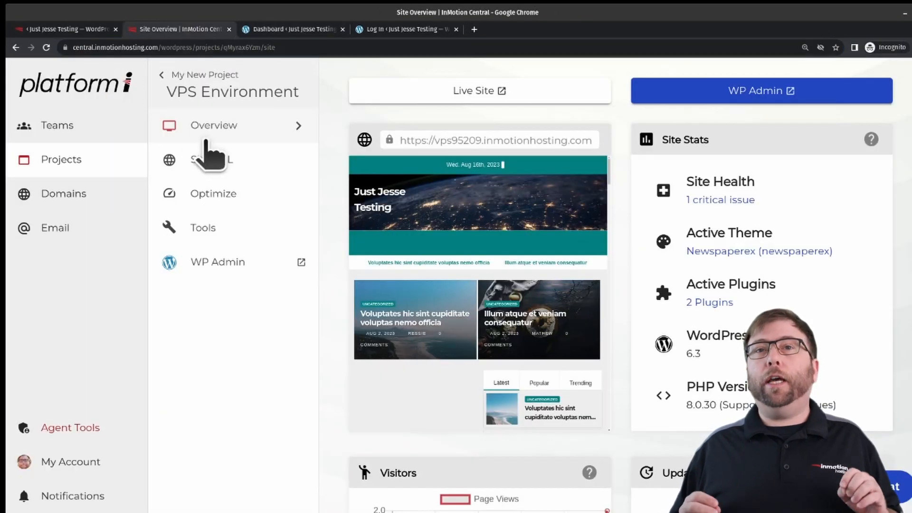
Enter justjessetesting.com manually as the Site URL, continue without a subdomain, and apply it.
left_click(211, 159)
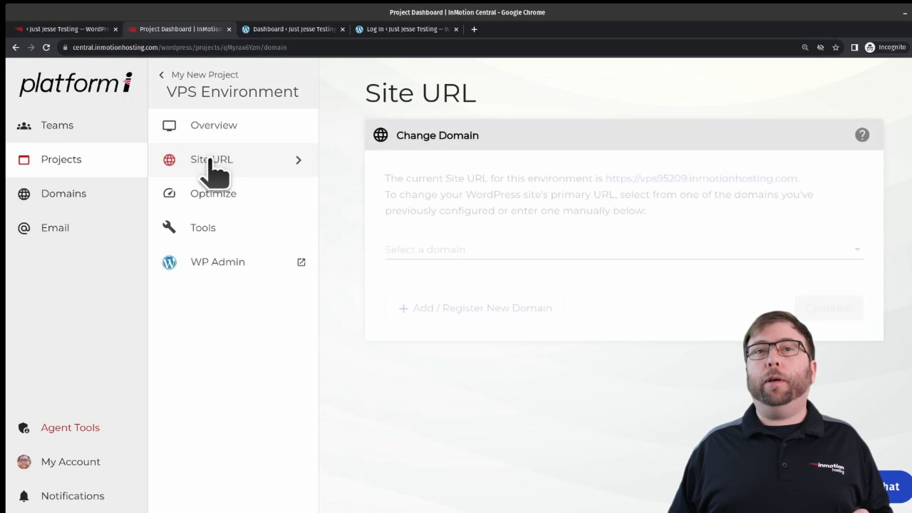
left_click(622, 249)
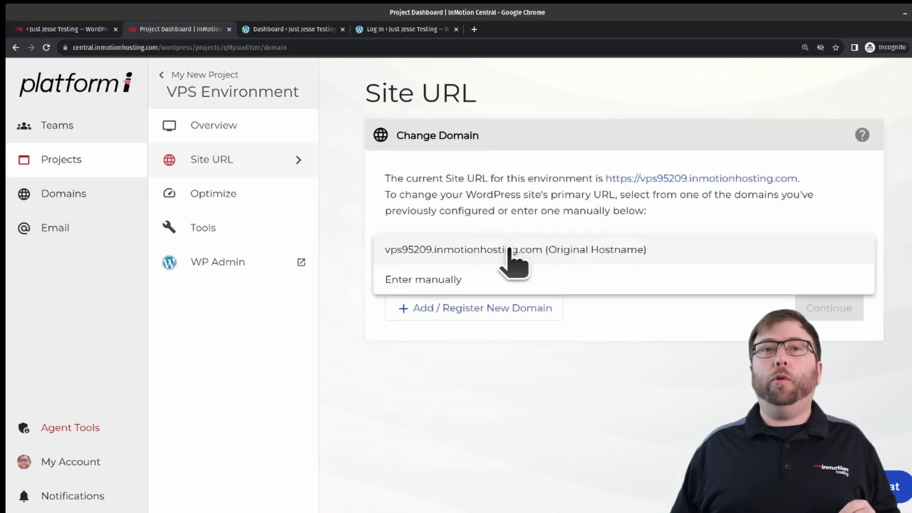
left_click(422, 279)
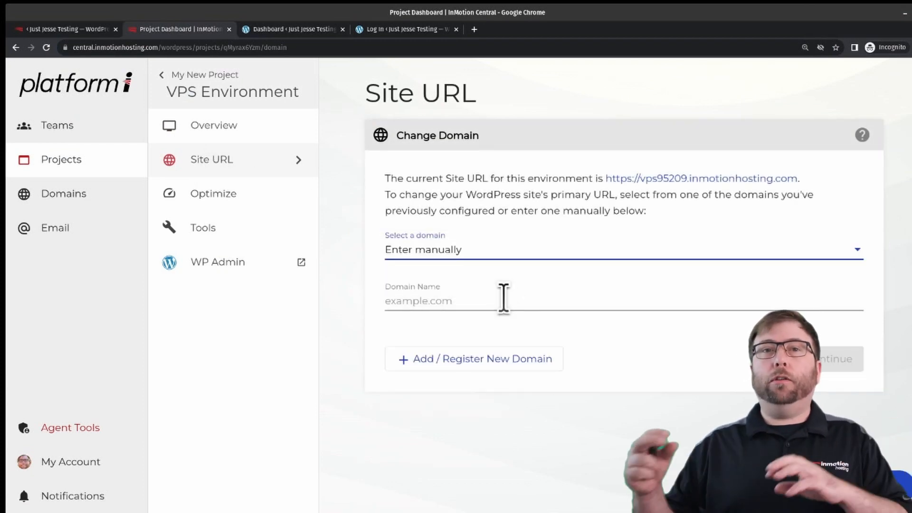
type("justjessetesting.com")
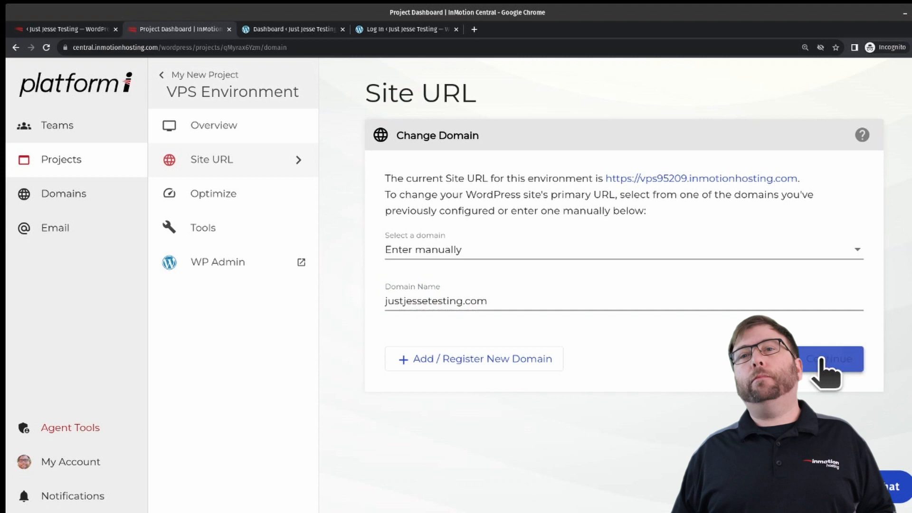
left_click(827, 358)
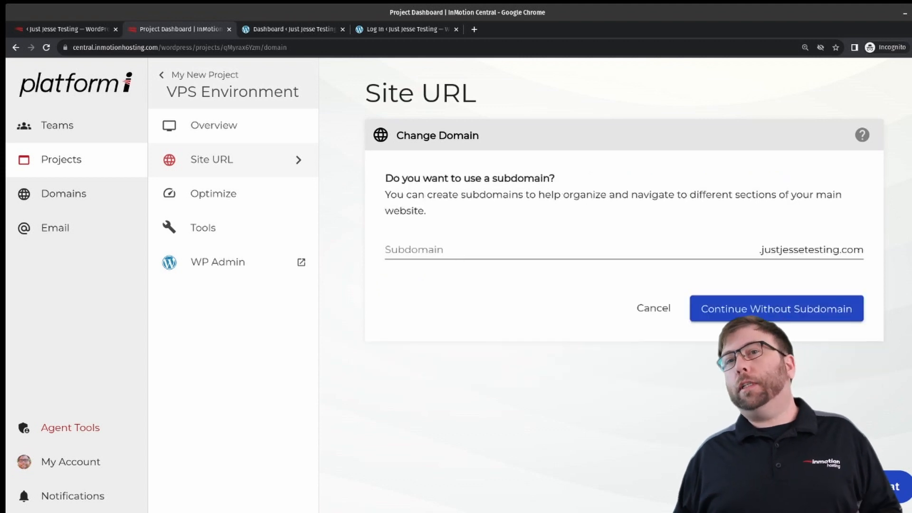
left_click(776, 307)
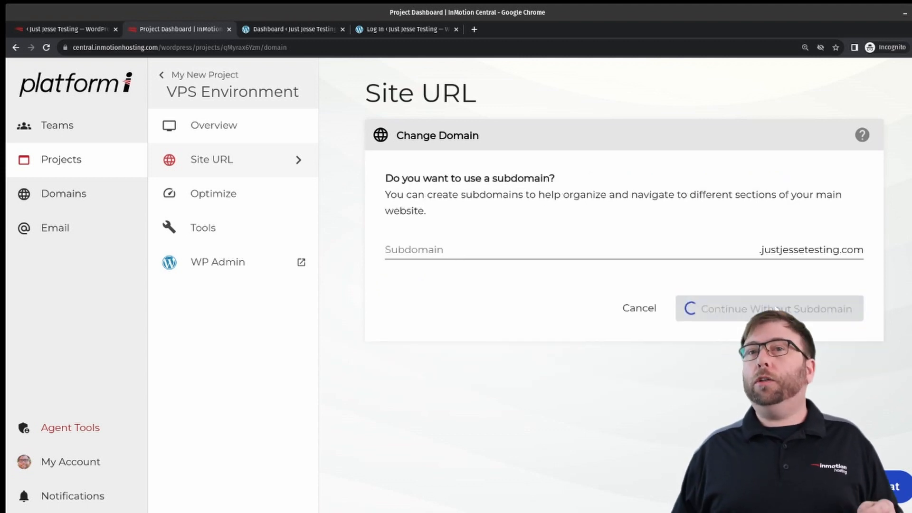
left_click(768, 308)
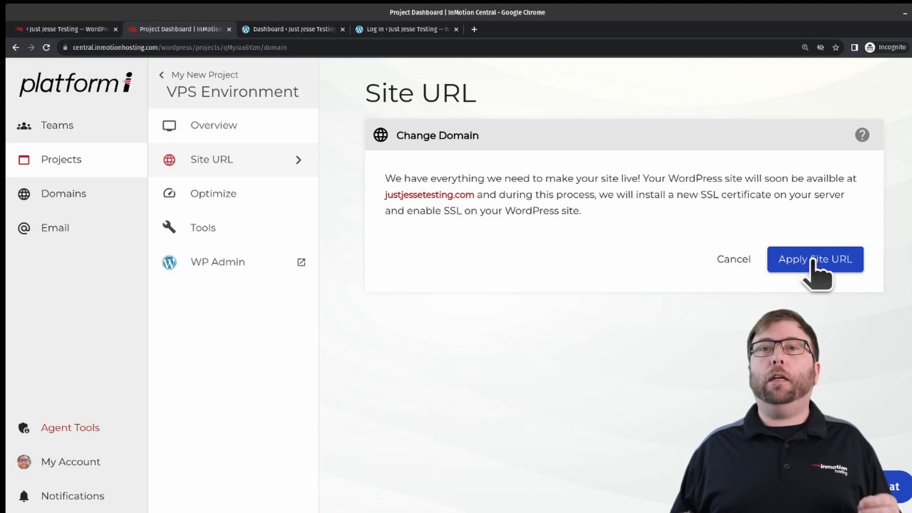
left_click(814, 259)
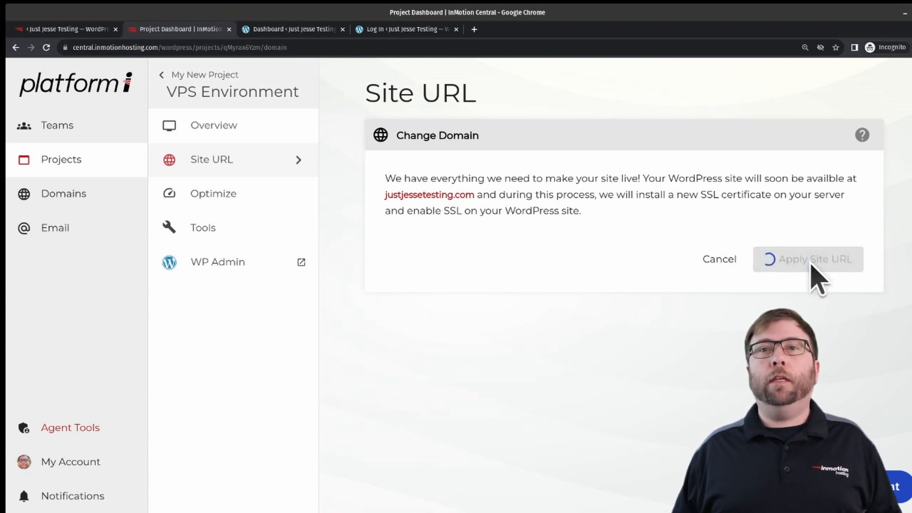
left_click(812, 258)
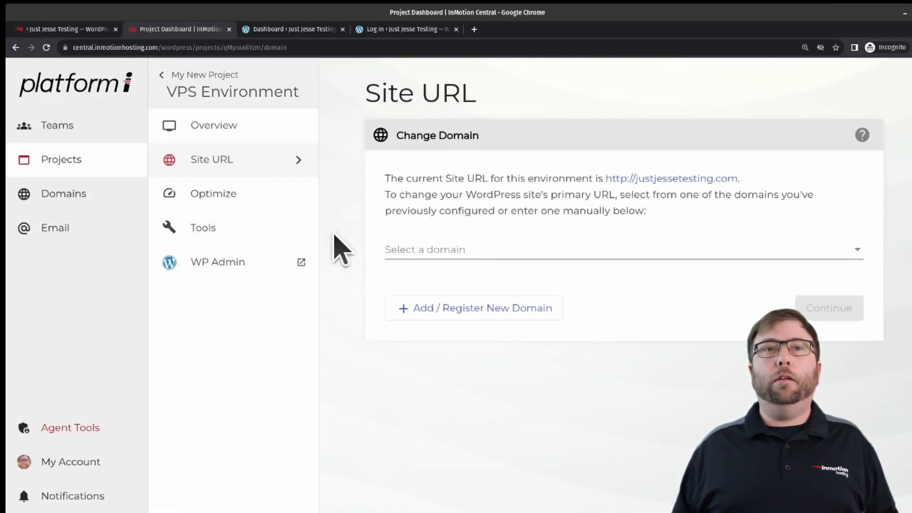
Return to the VPS environment's Overview page from the sidebar.
left_click(213, 126)
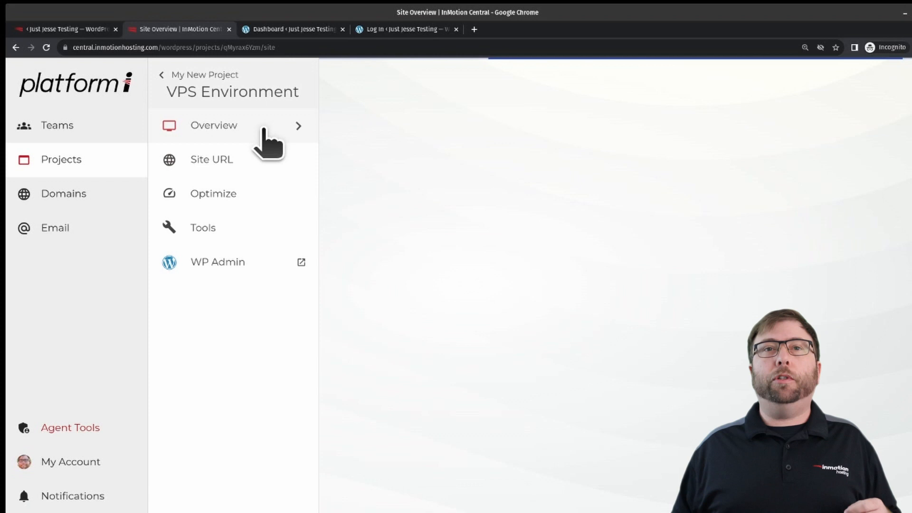
left_click(214, 125)
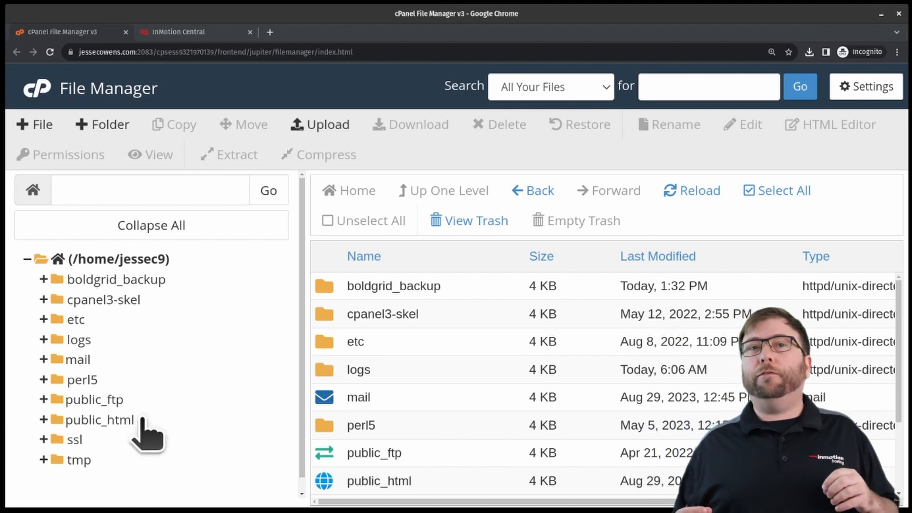
mouse_move(273, 299)
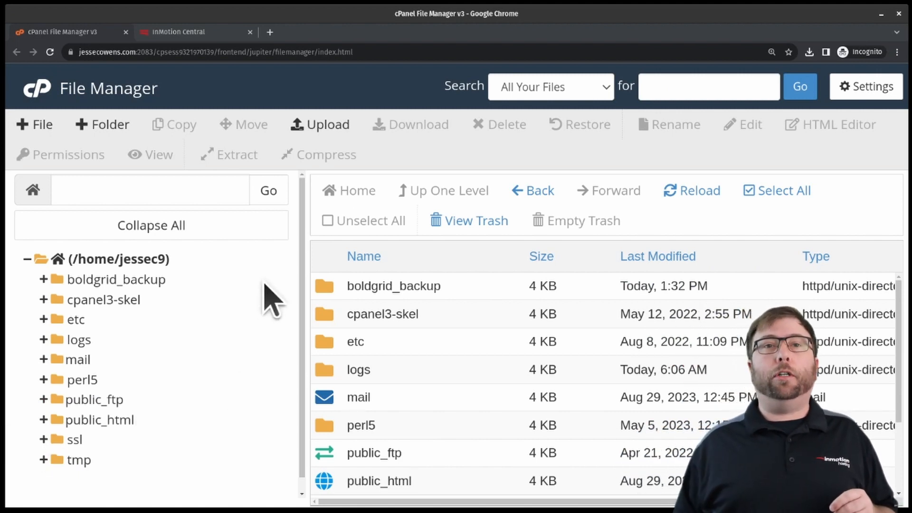
mouse_move(357, 279)
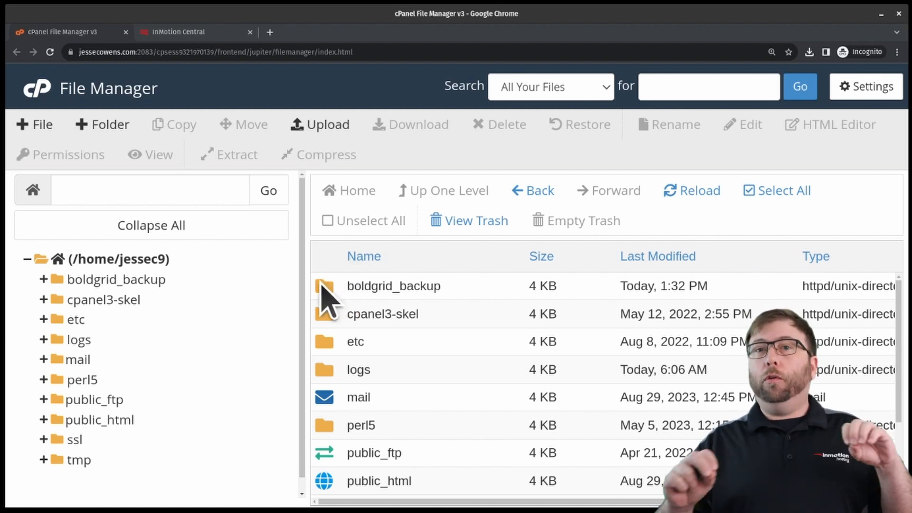
Download the e7bef3d3 August 16 backup zip from boldgrid_backup, then switch to InMotion Central.
left_click(393, 286)
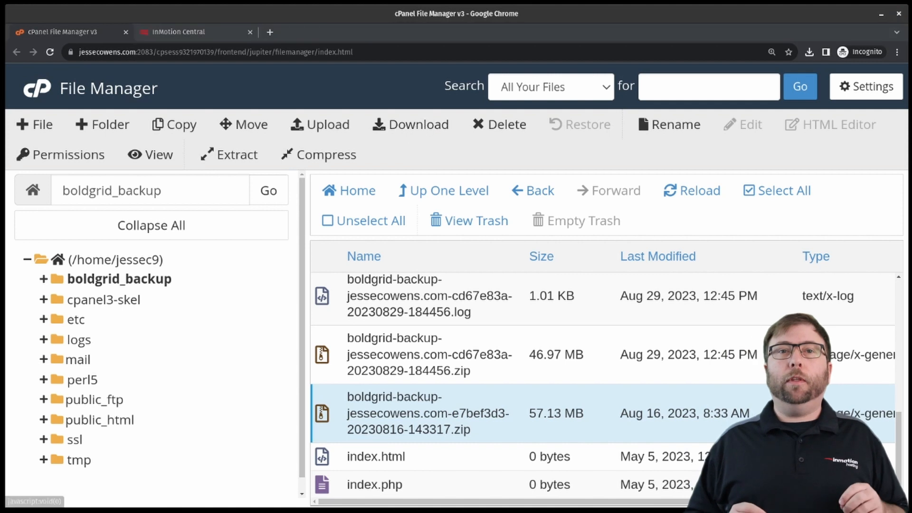
left_click(808, 51)
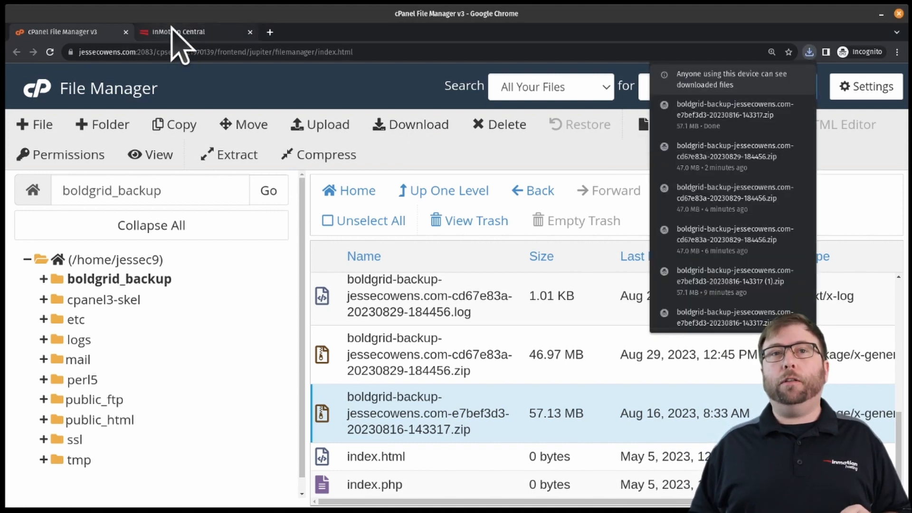
left_click(195, 32)
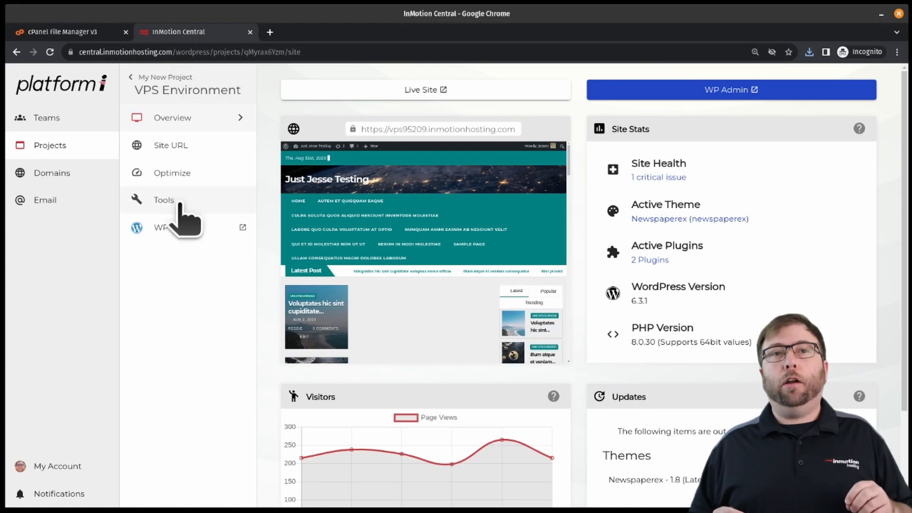
Upload the zip into boldgrid_backup via Files & Databases, then open WP Admin from Central.
left_click(163, 200)
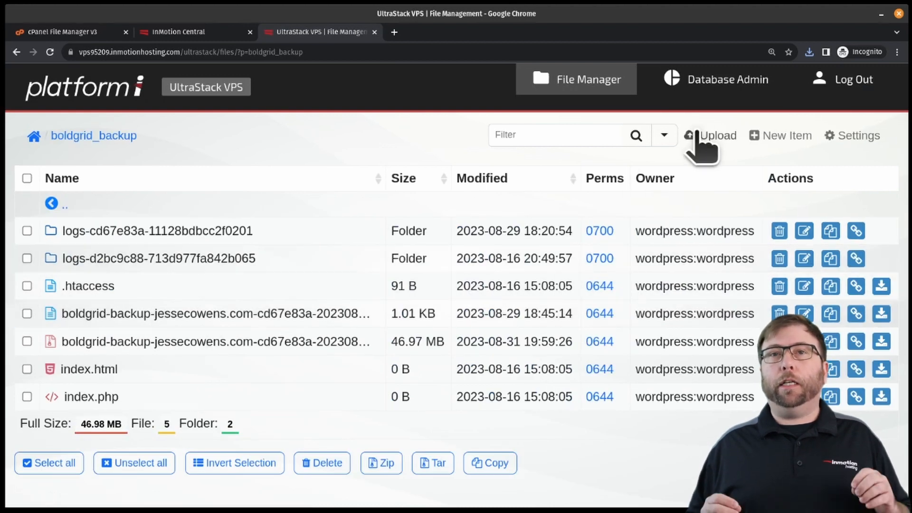
left_click(710, 135)
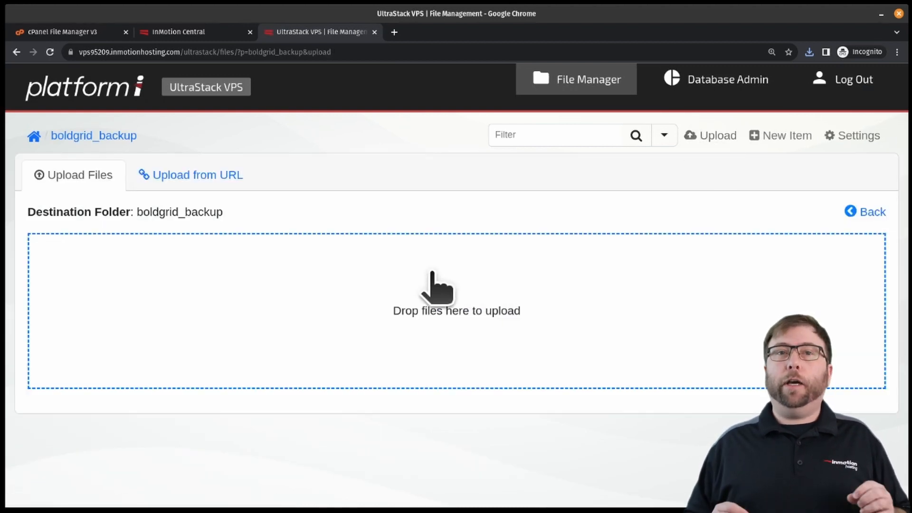
mouse_move(686, 163)
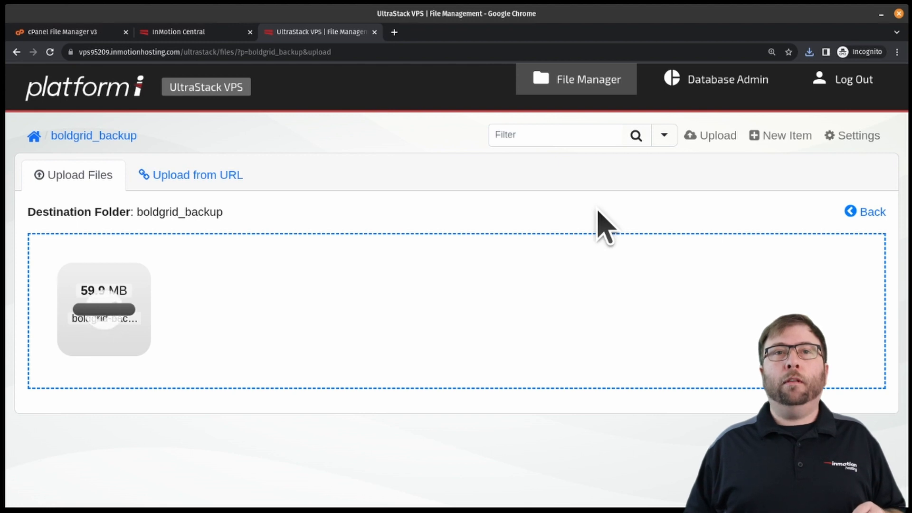
left_click(192, 31)
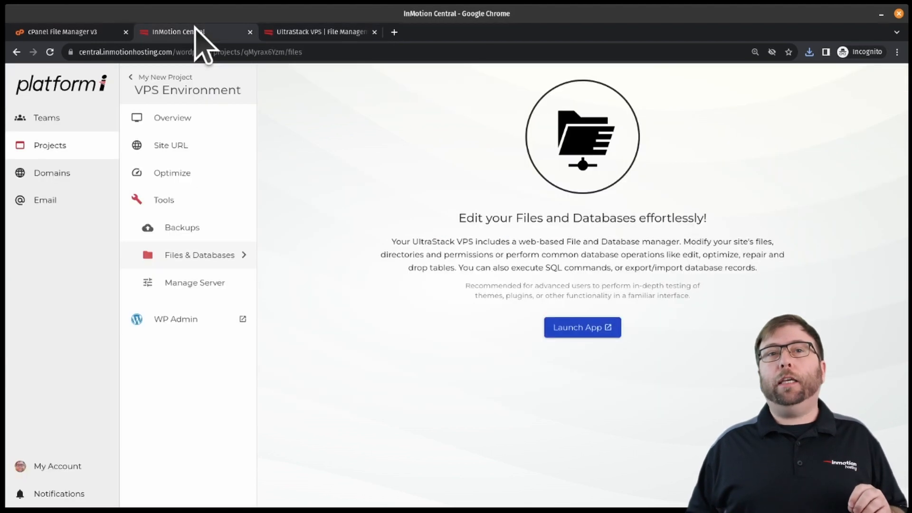
left_click(581, 327)
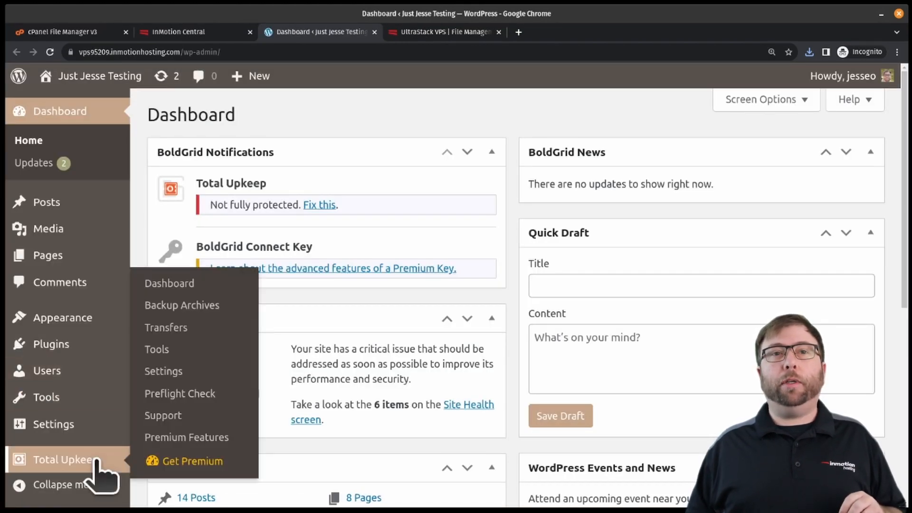
Show the large-file/FTP upload help revealing the required backup filename with id cd67e83a.
left_click(180, 304)
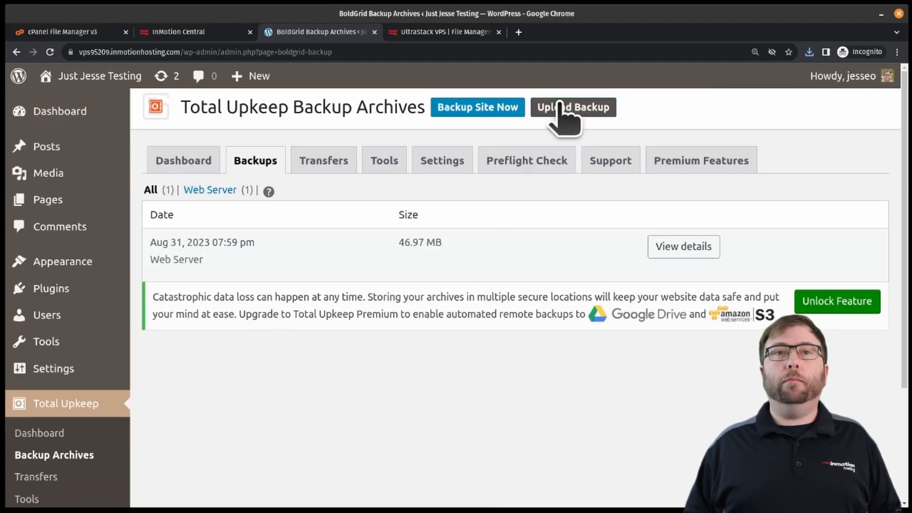
left_click(572, 107)
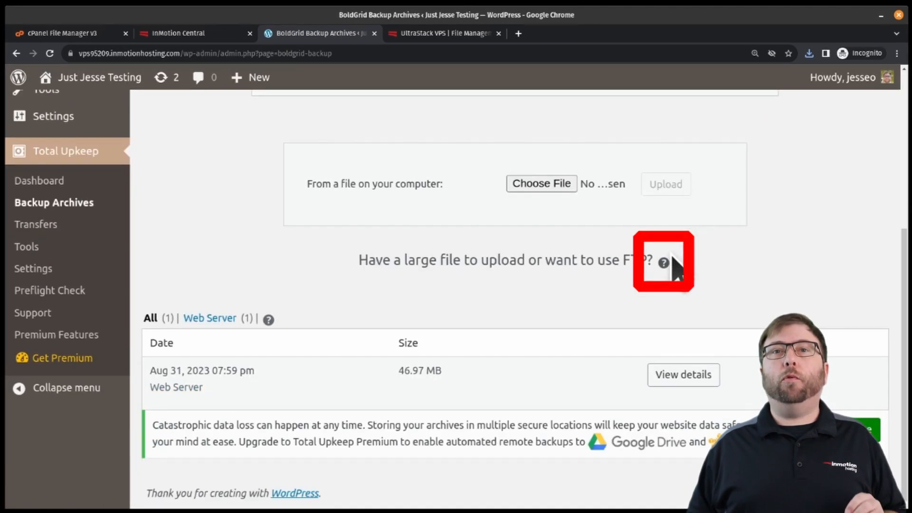
left_click(663, 260)
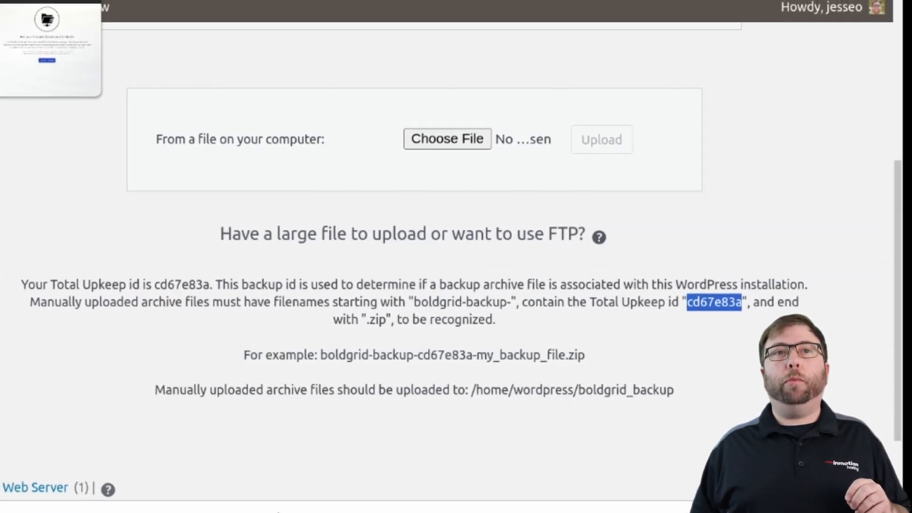
left_click(444, 38)
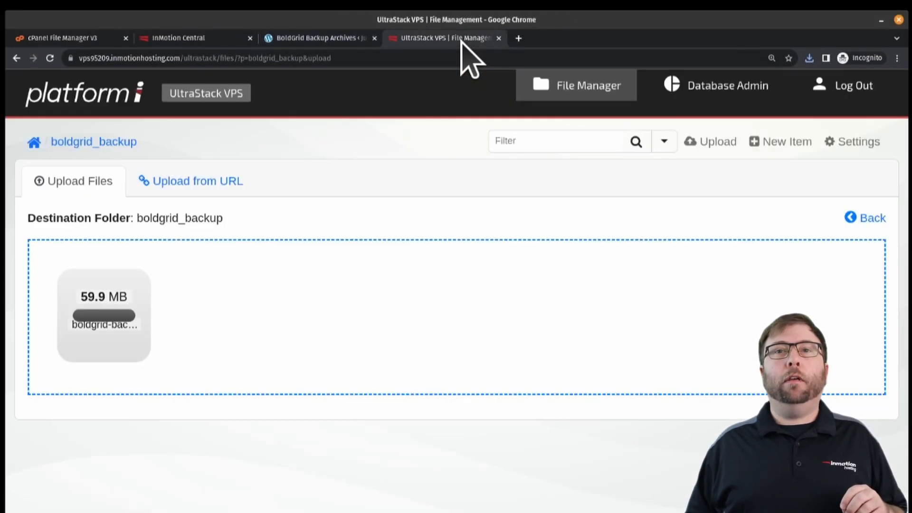
Rename the uploaded e7bef3d3 zip in boldgrid_backup to use the site id cd67e83a.
left_click(869, 218)
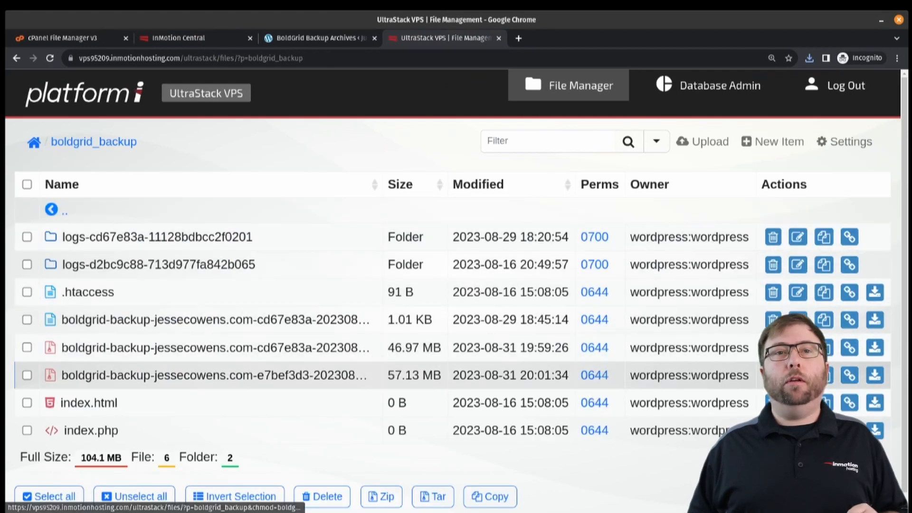
left_click(797, 374)
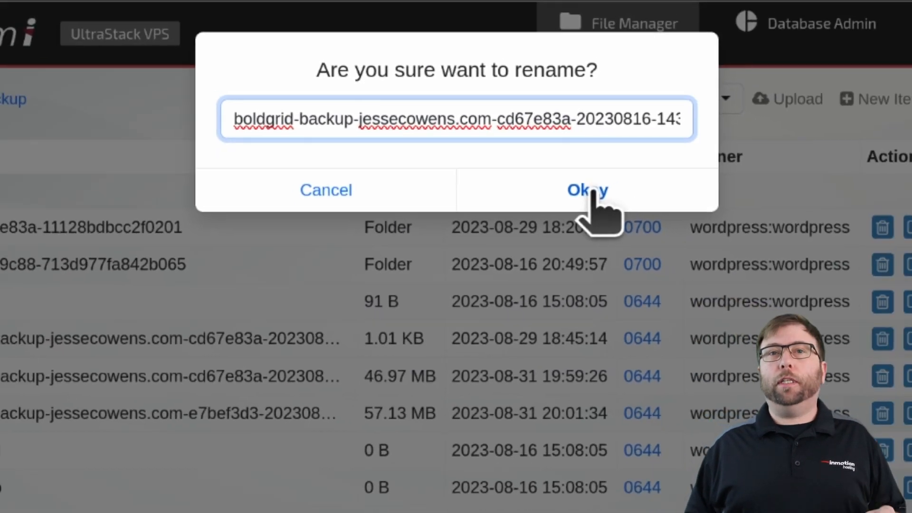
left_click(586, 190)
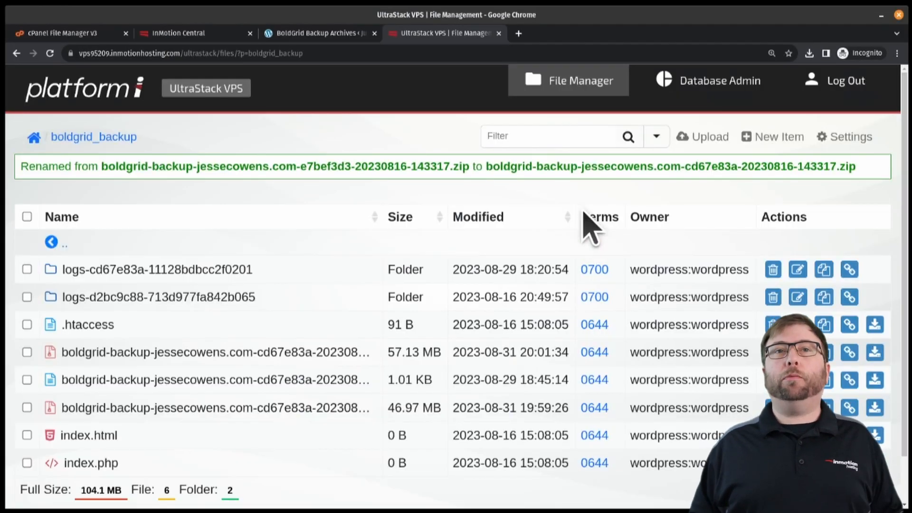
left_click(319, 33)
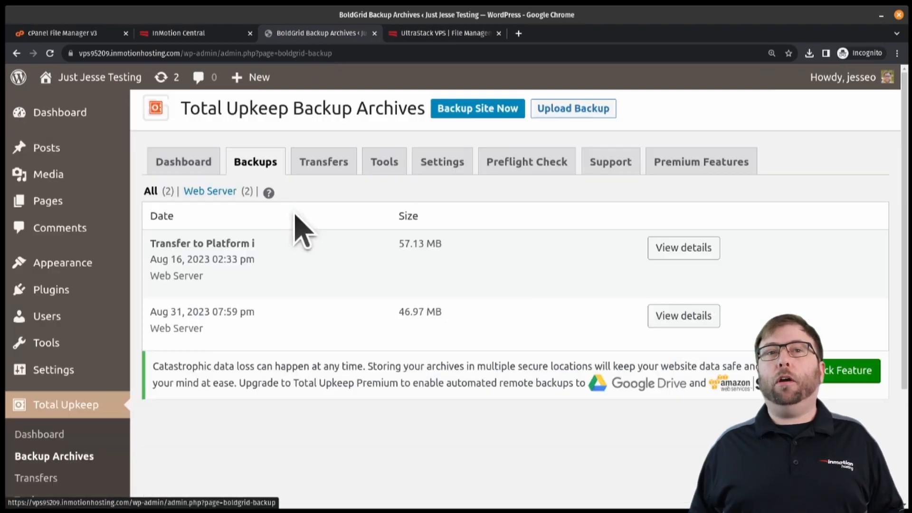
Highlight the renamed 57.13 MB 'Transfer to Platform i' backup now listed in the archives.
double_click(201, 243)
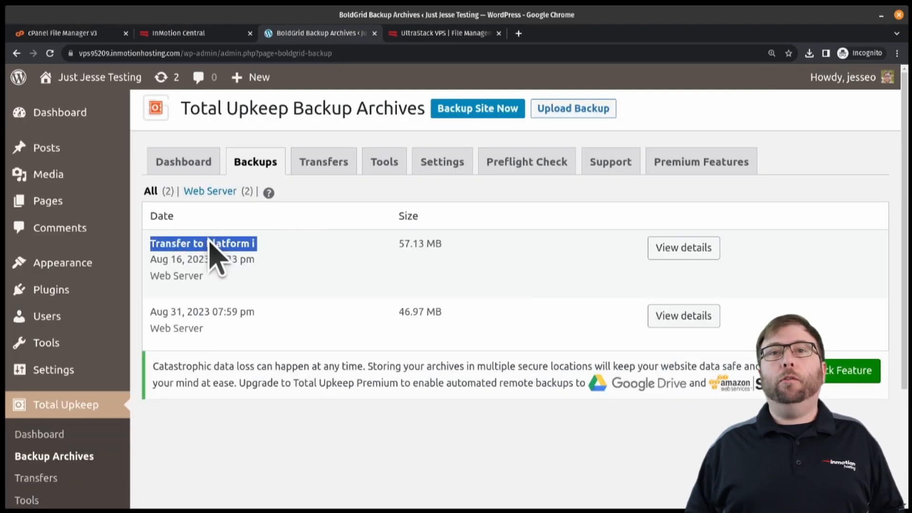
mouse_move(448, 273)
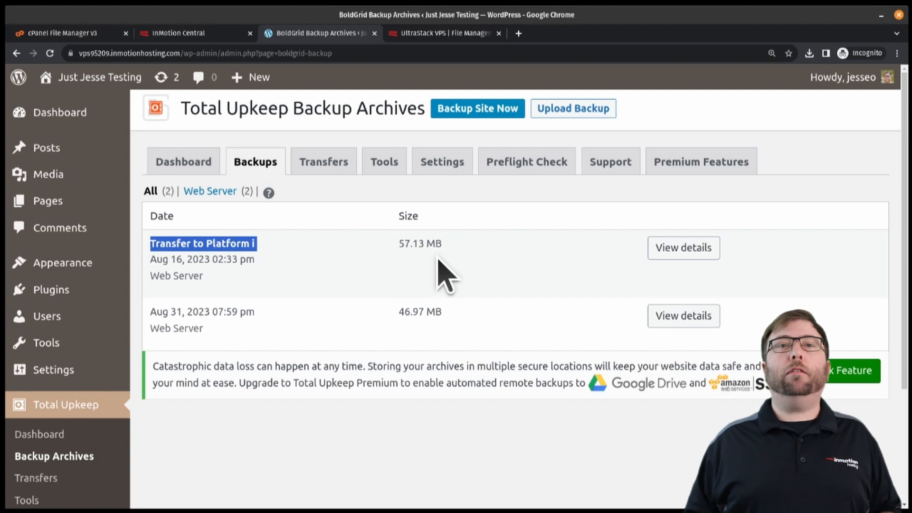